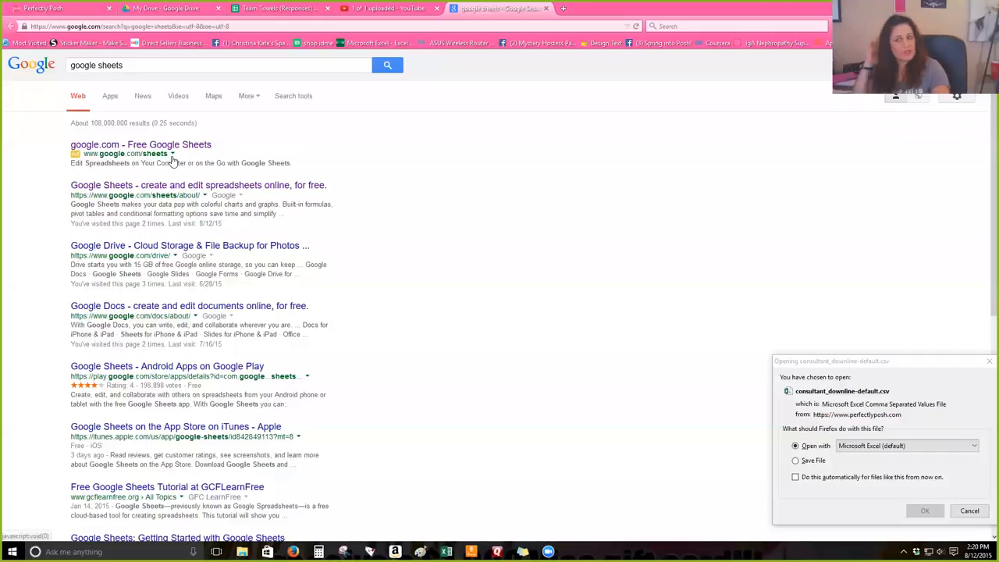
Open the Google Sheets overview from the search results and launch Google Sheets.
click(198, 185)
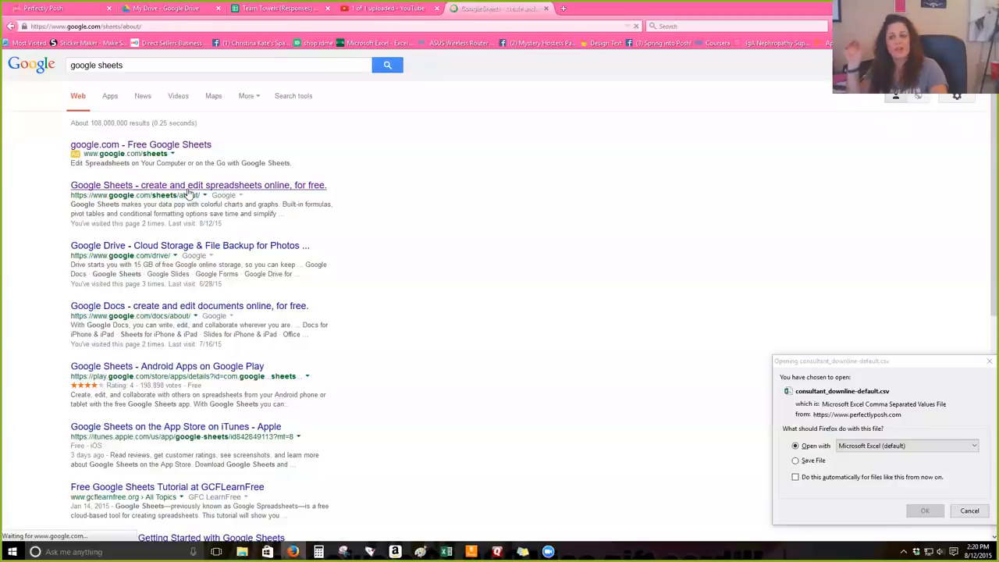
click(198, 185)
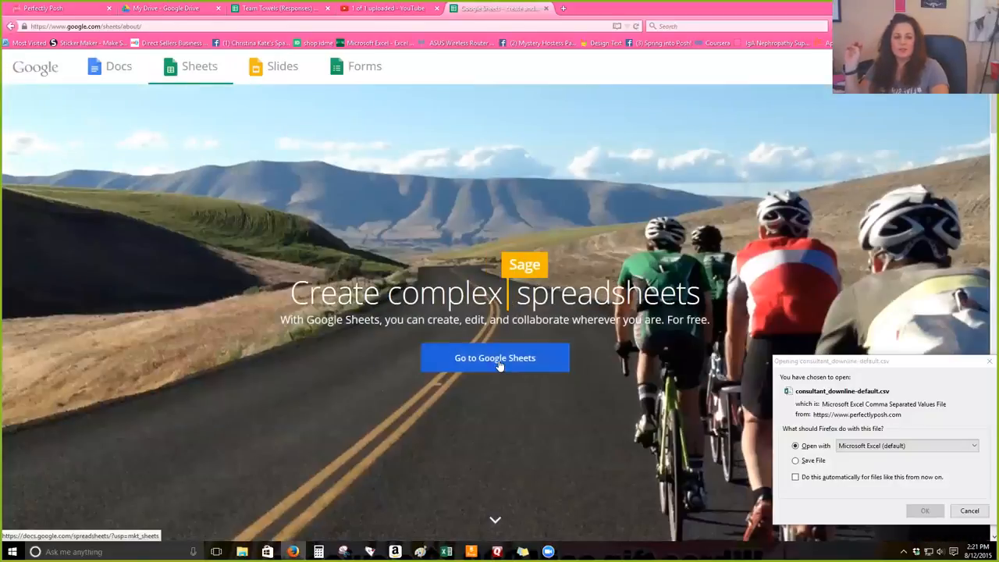
click(54, 7)
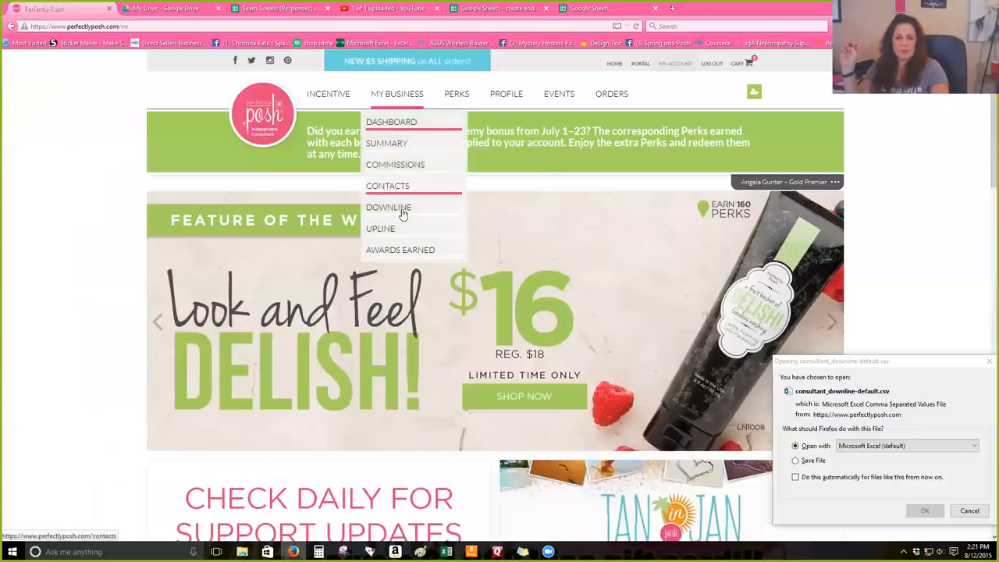
Open the Downline Summary Report from the My Business menu.
click(388, 207)
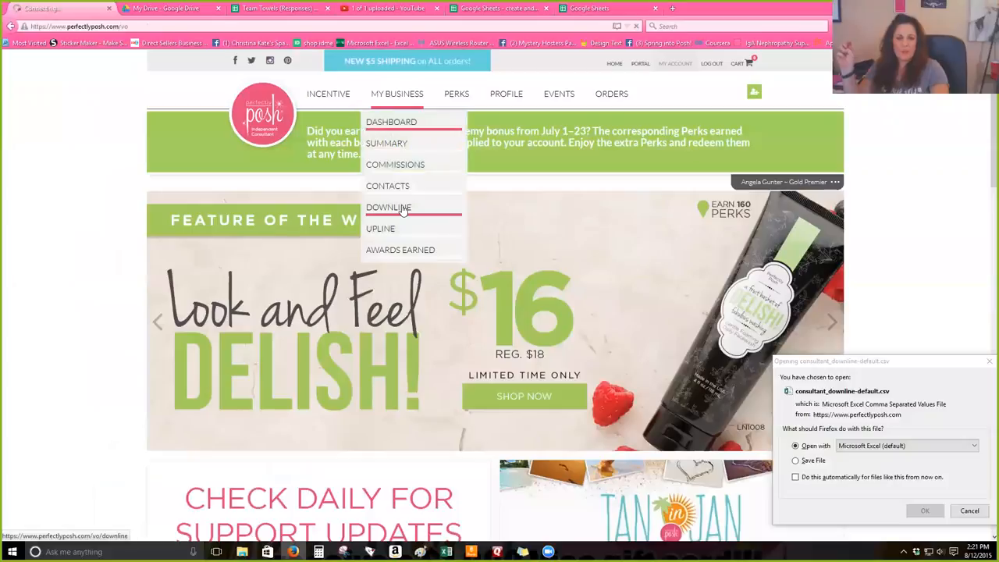
click(389, 206)
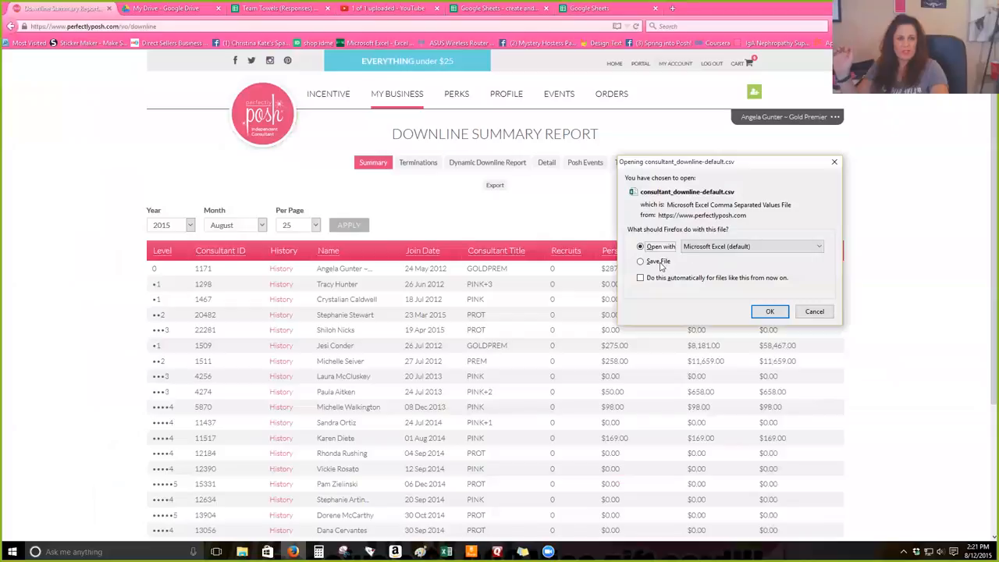
Save the downline CSV file and open a destination folder in Quick access.
click(640, 260)
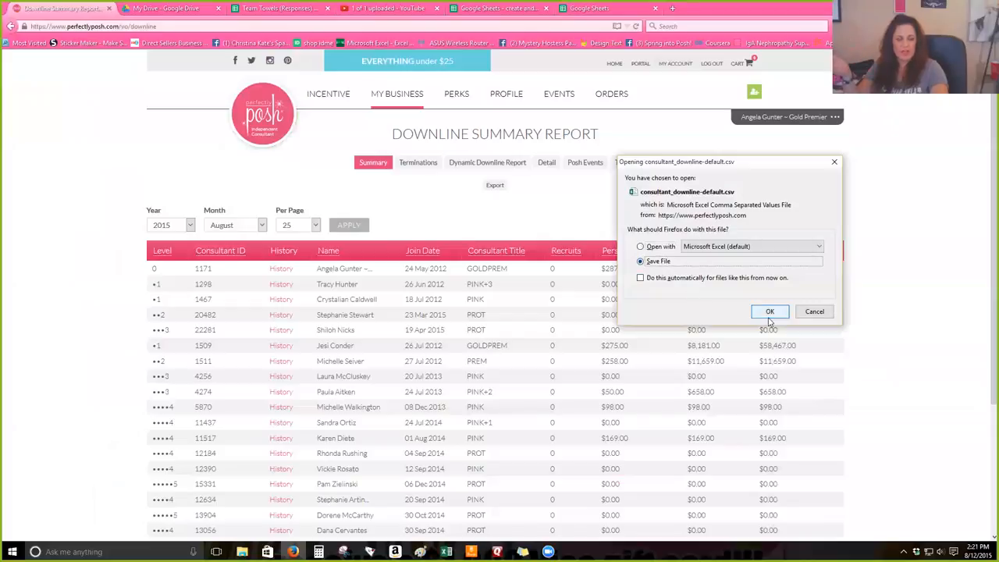
click(769, 311)
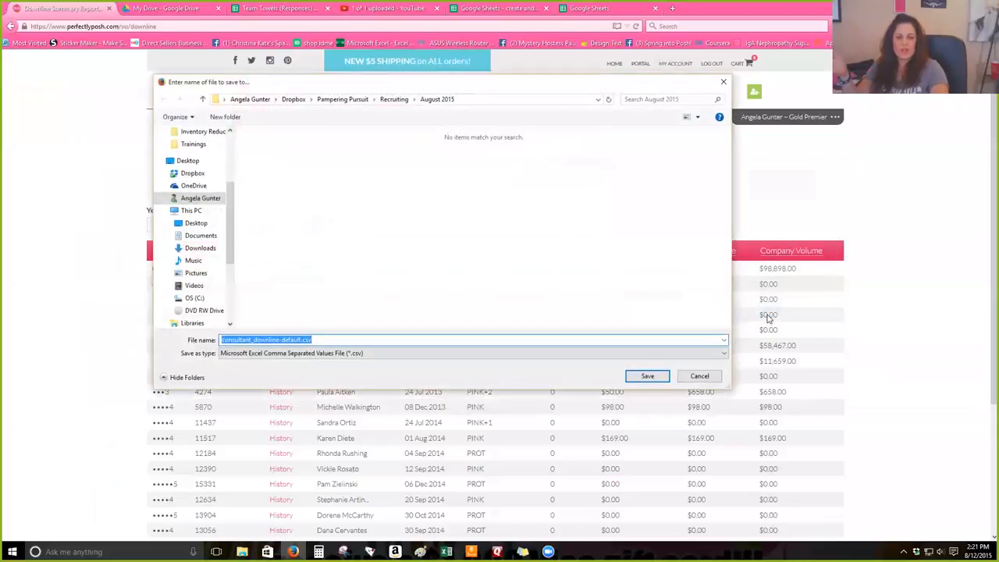
scroll(up, 3)
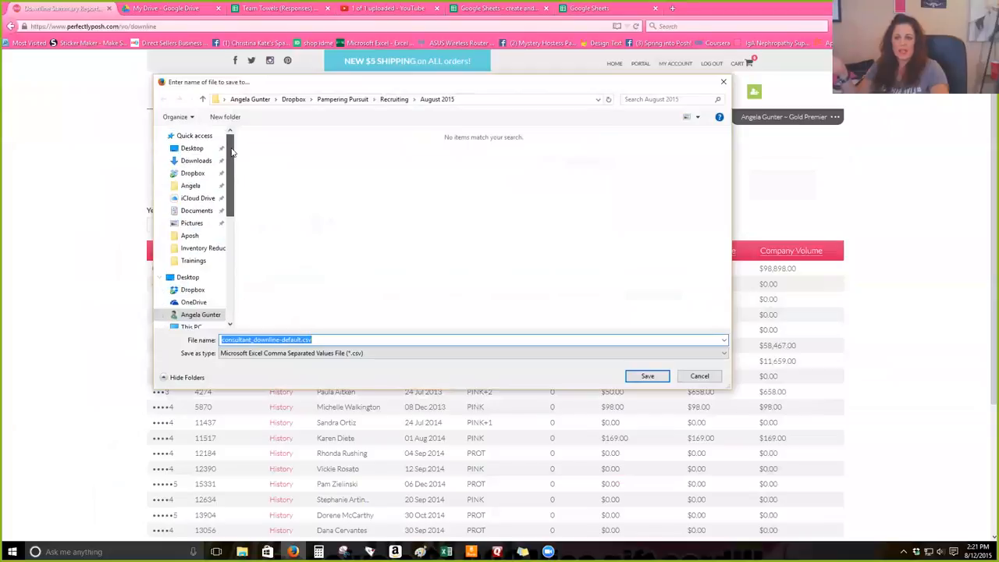
click(191, 185)
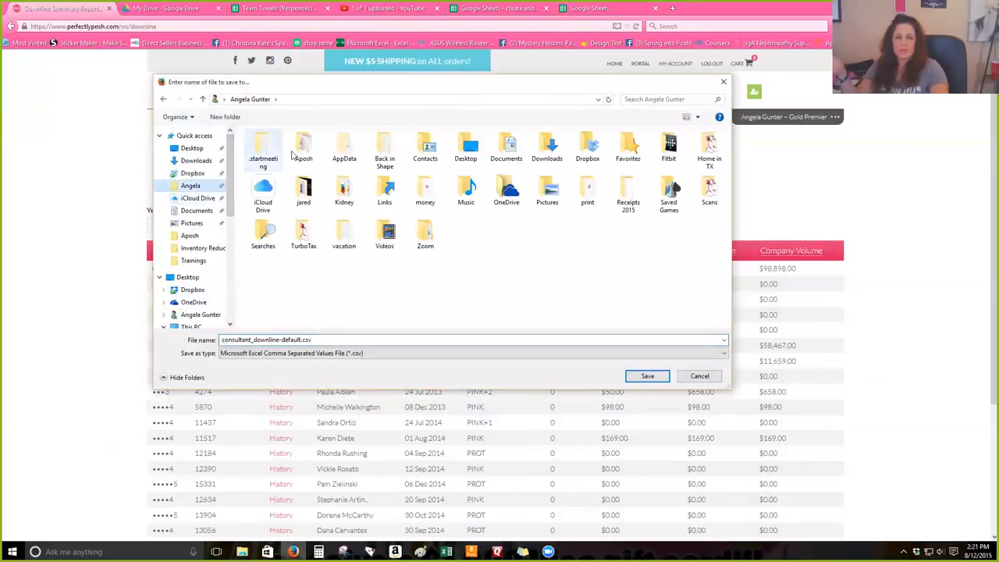
double_click(303, 148)
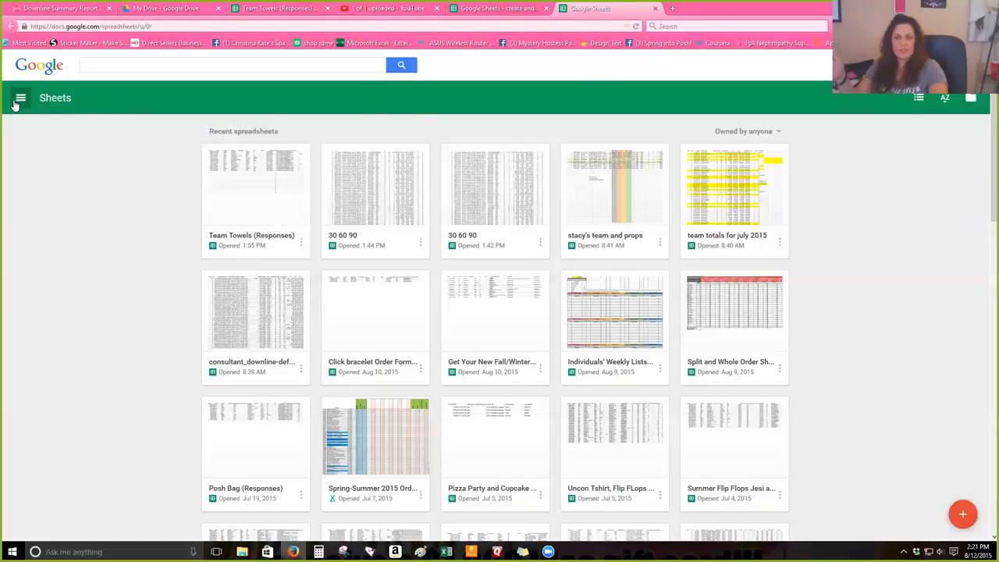
Show recent spreadsheets as a list and open the Upload tab of the file picker.
click(20, 98)
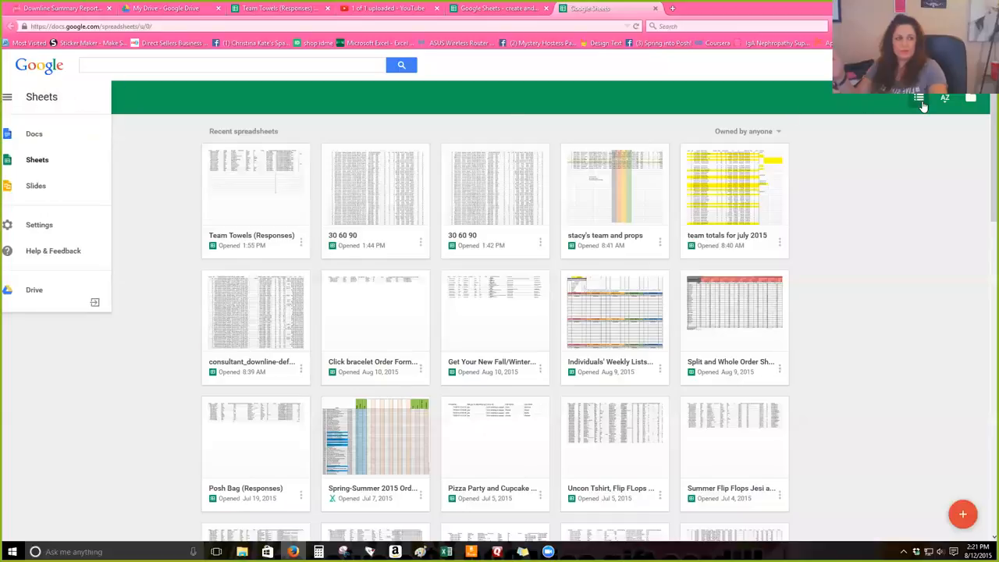
click(945, 97)
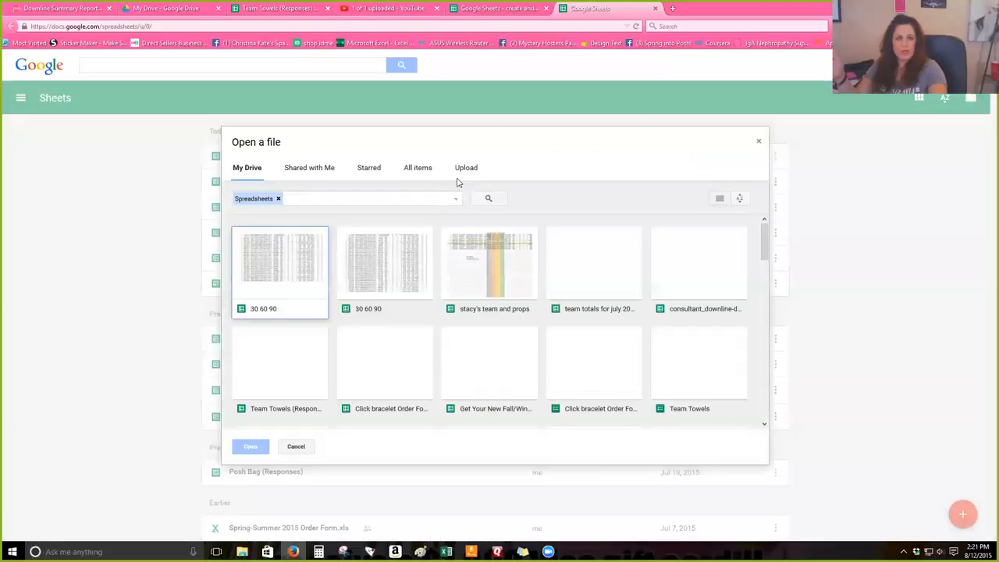
click(466, 167)
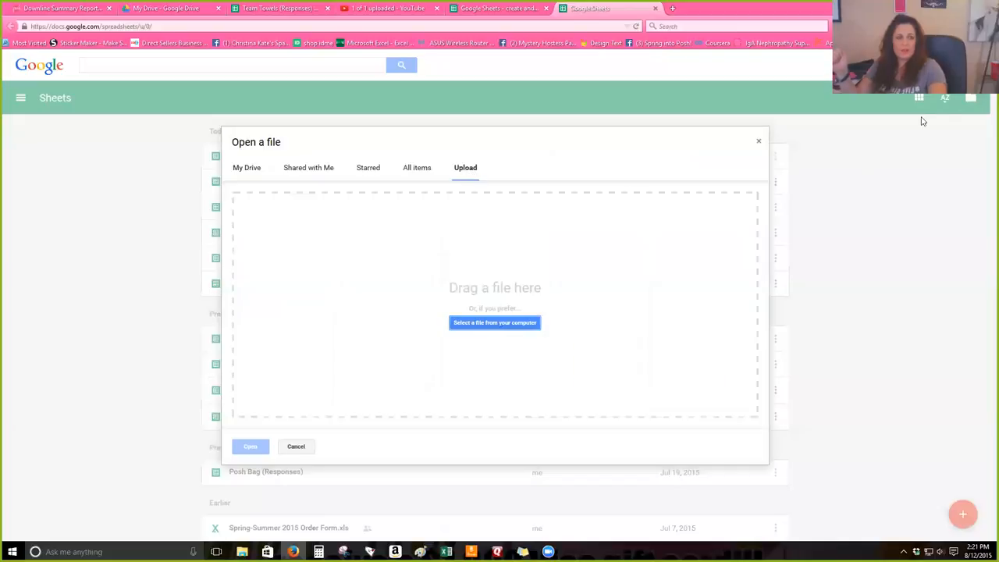
mouse_move(481, 165)
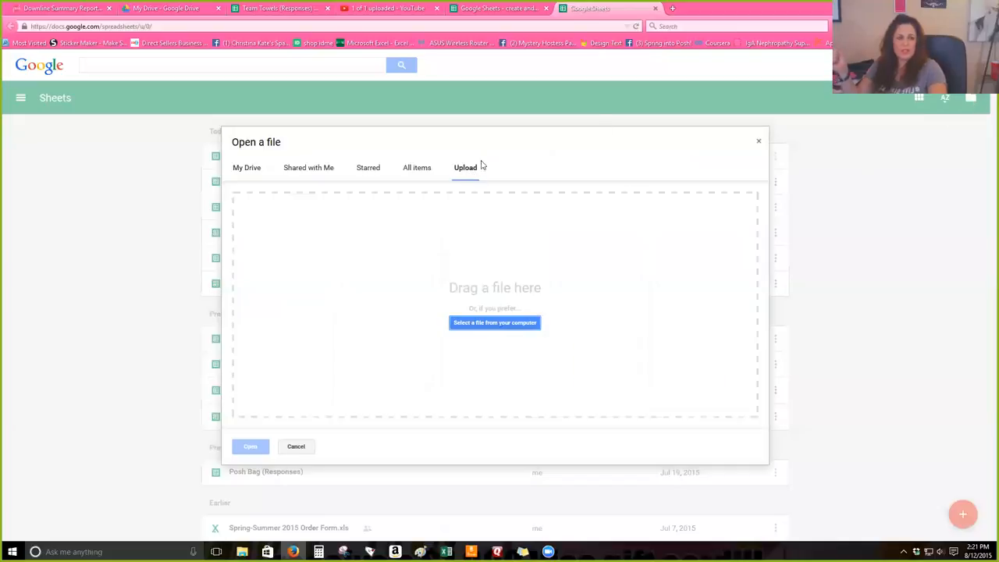
click(495, 322)
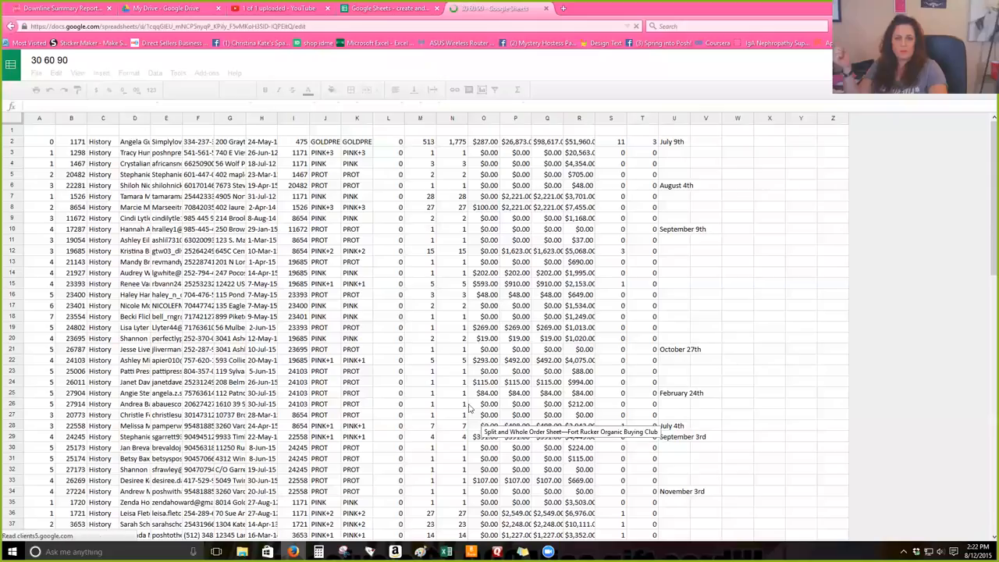
On Sheet1, delete the E-mail and Street Address columns.
click(178, 528)
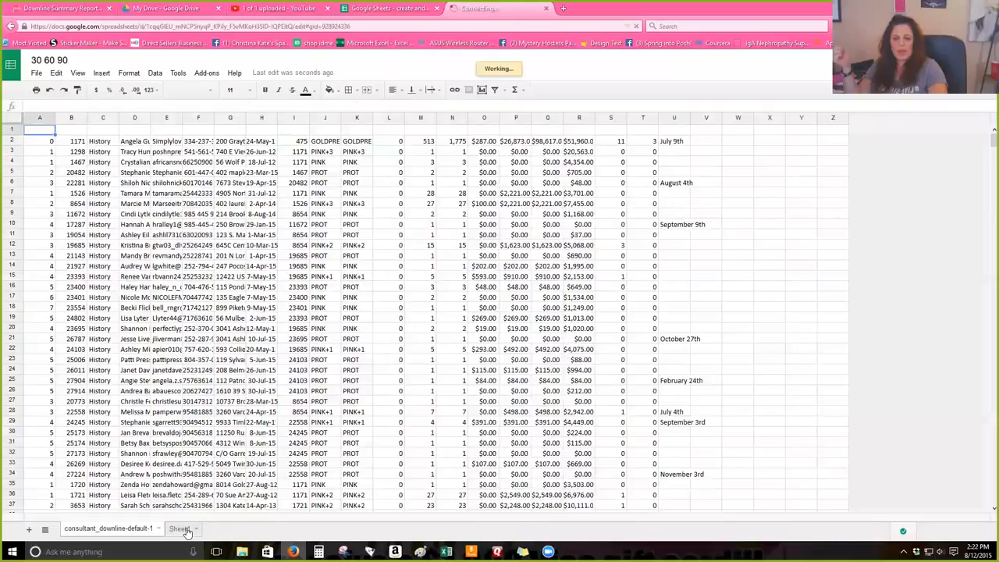
click(179, 529)
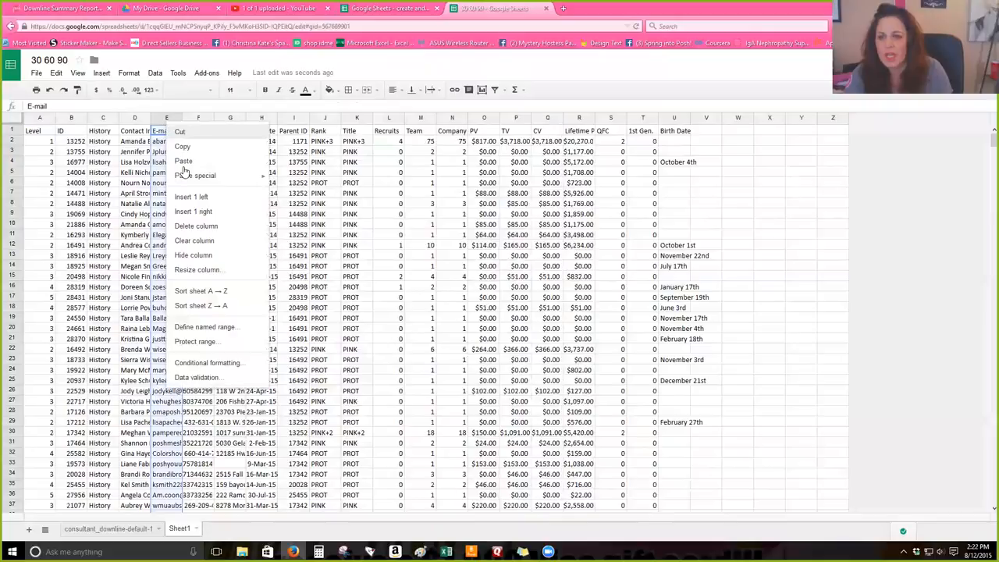
click(196, 225)
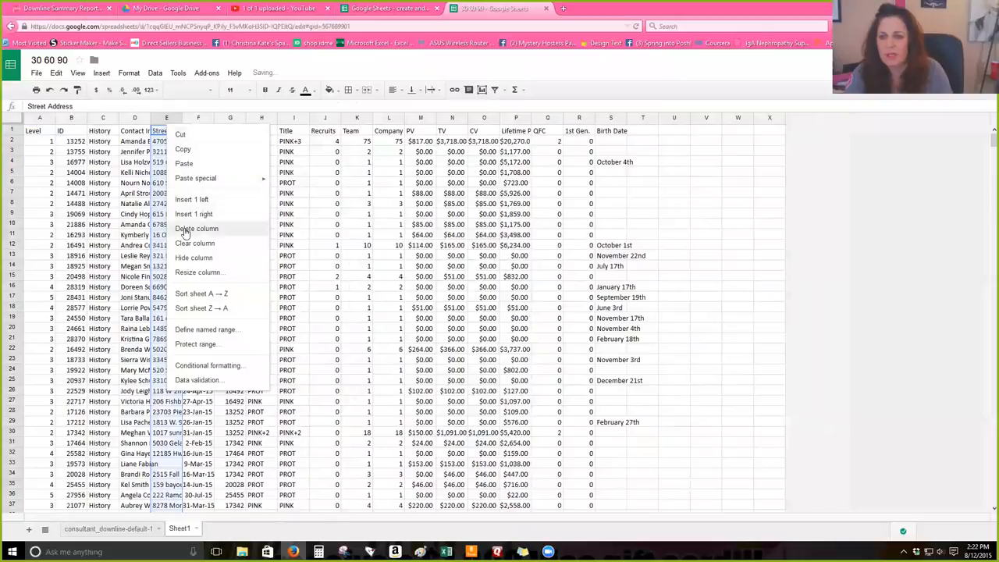
click(196, 228)
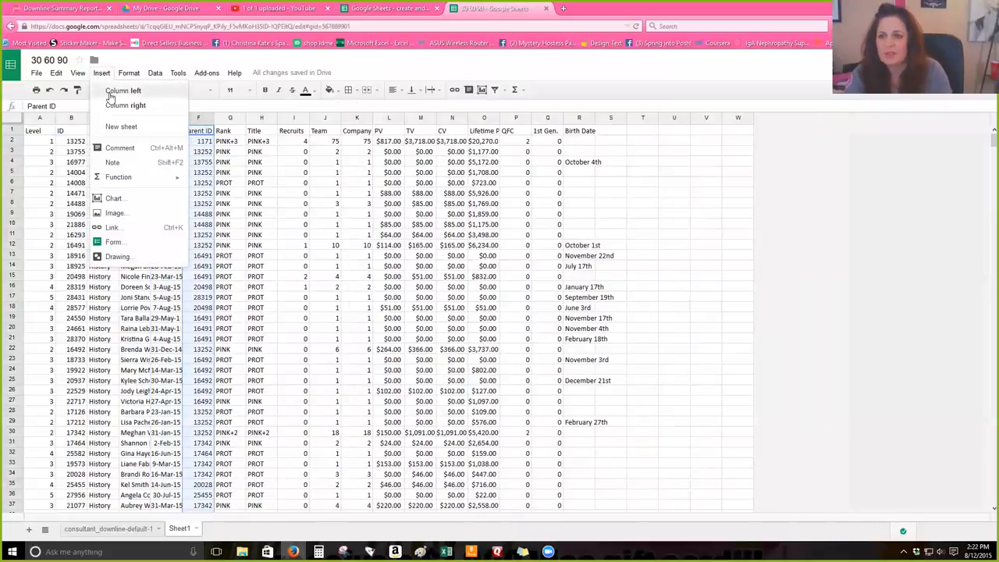
Insert blank columns before Parent ID and head the first one 15.
click(123, 91)
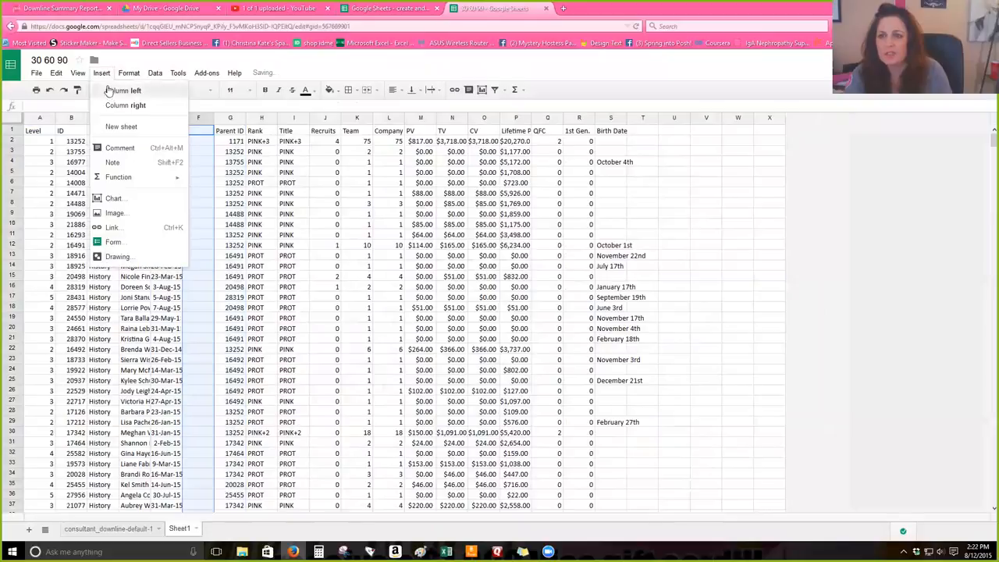
click(124, 90)
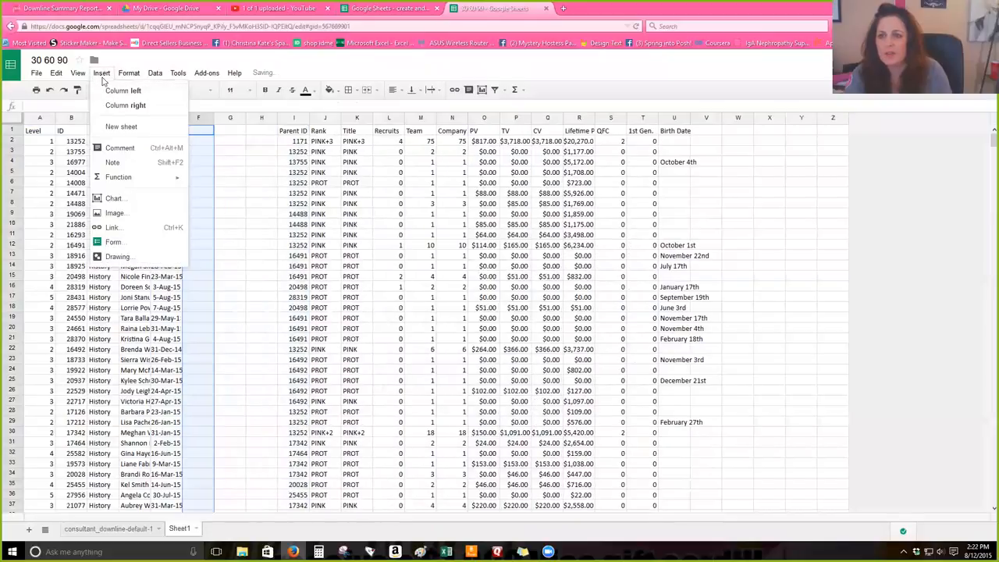
click(124, 90)
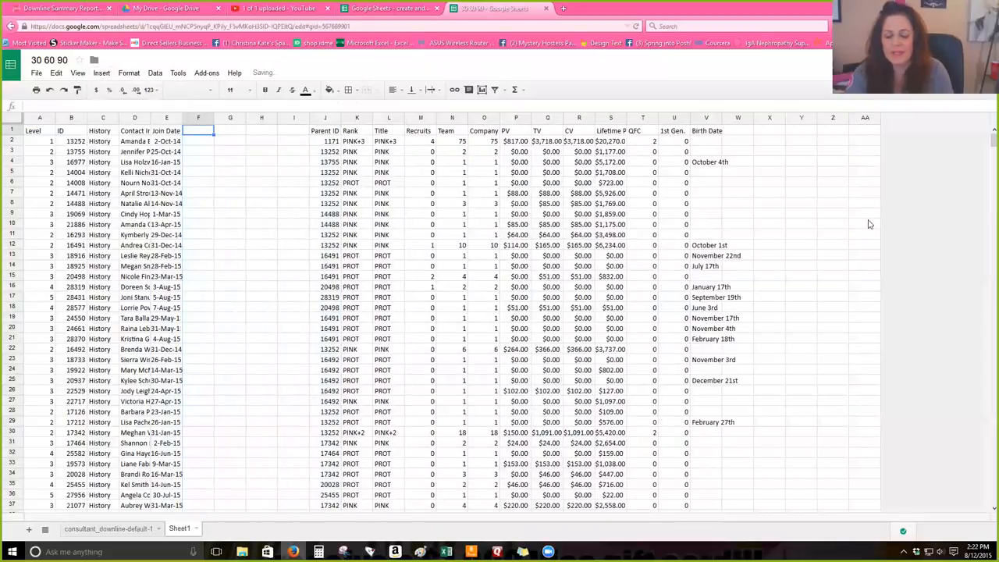
text(15)
click(261, 130)
text(6)
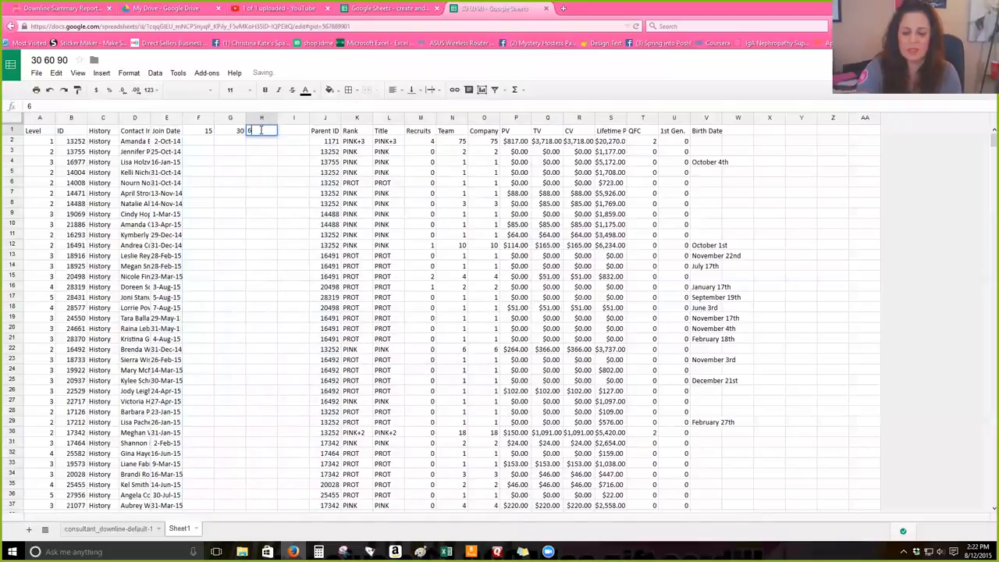
click(294, 131)
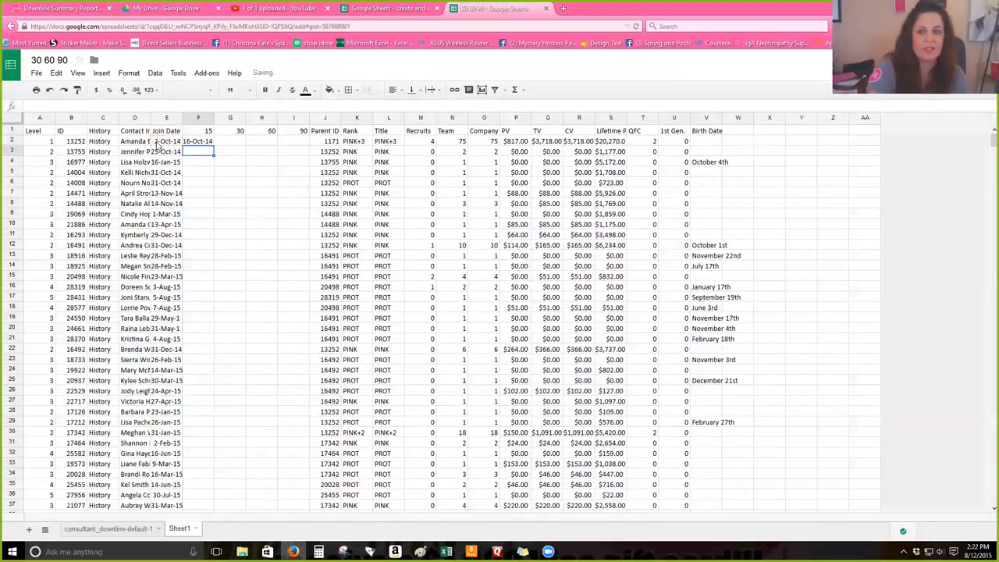
Enter =E2+14, =E2+29, =E2+59, =E2+89 in F2:I2 and fill them down all rows.
click(230, 142)
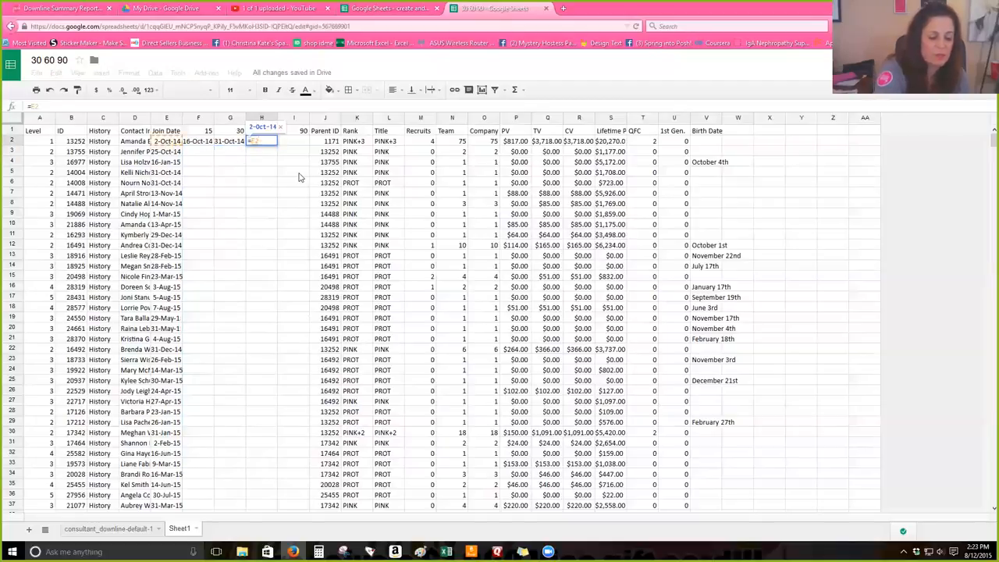
key(Return)
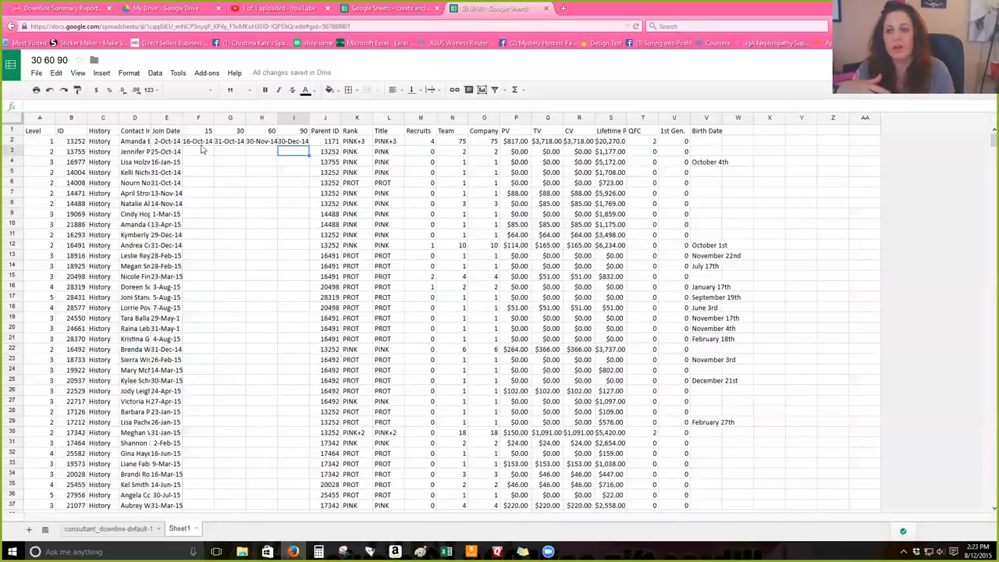
click(199, 141)
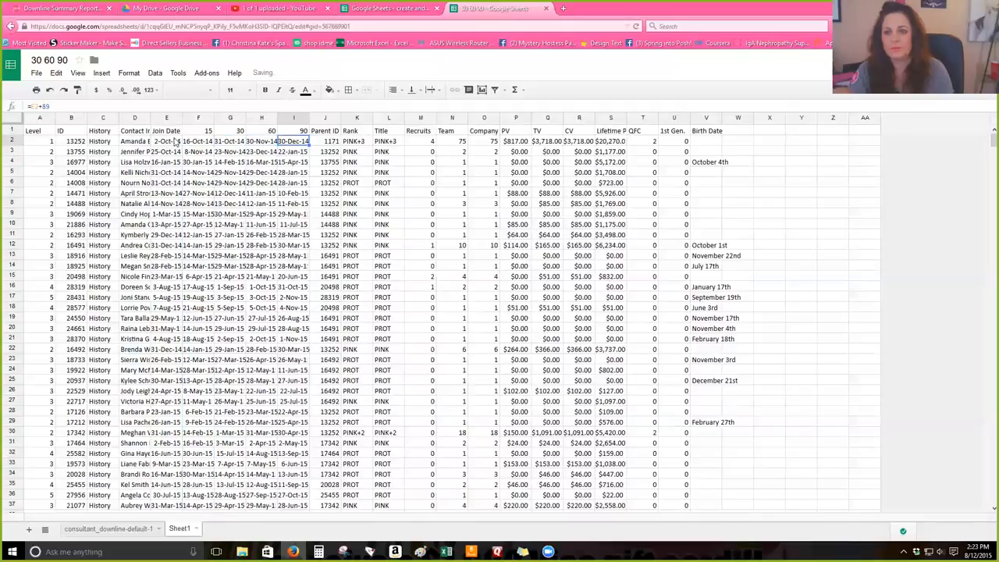
click(166, 131)
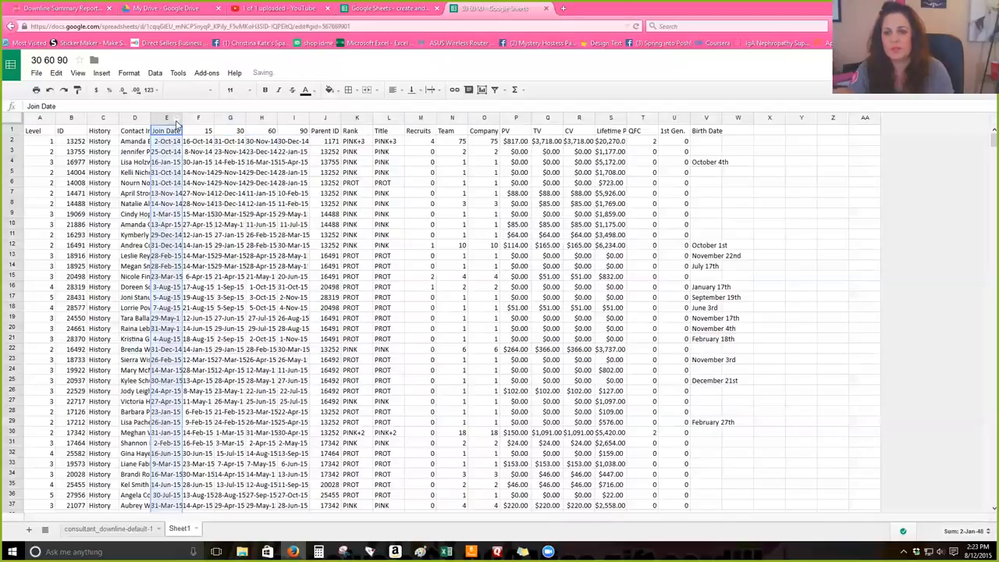
Sort the sheet Z → A by the Join Date column.
right_click(166, 130)
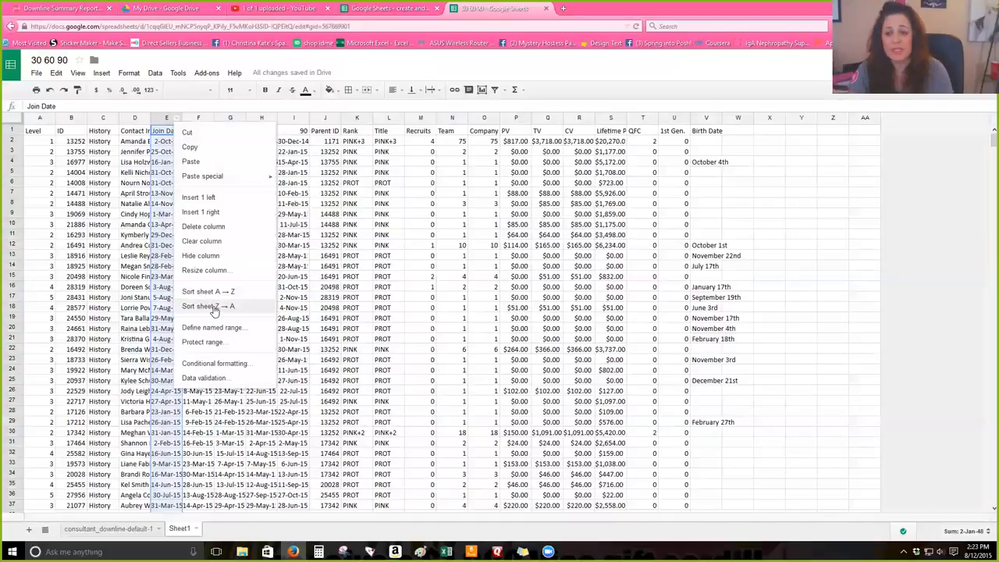
click(208, 305)
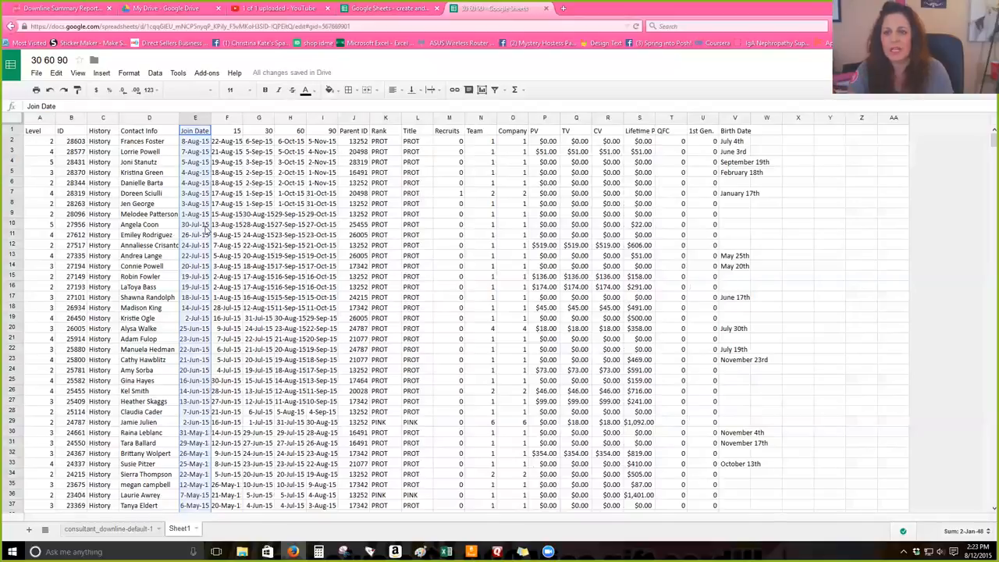
click(55, 73)
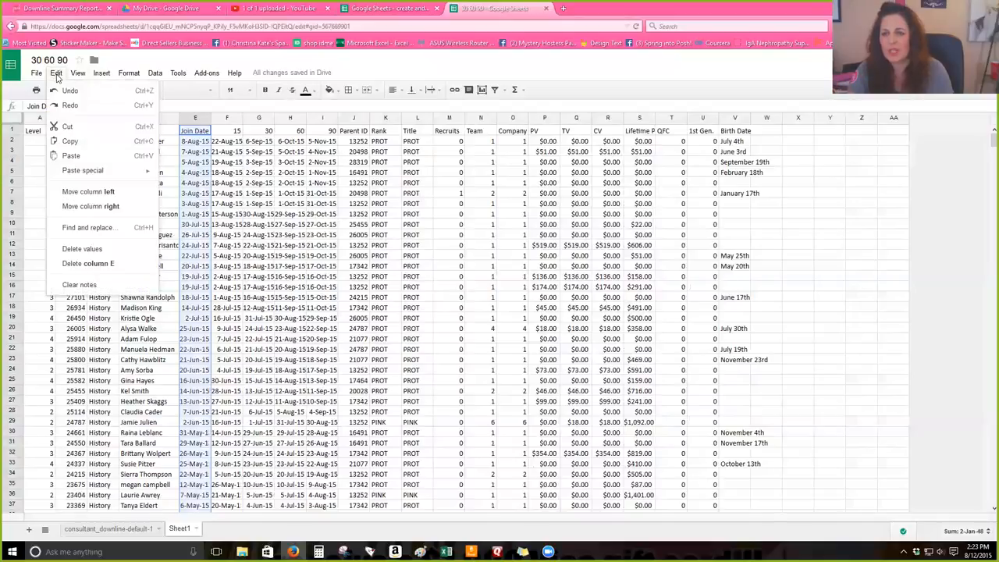
click(78, 72)
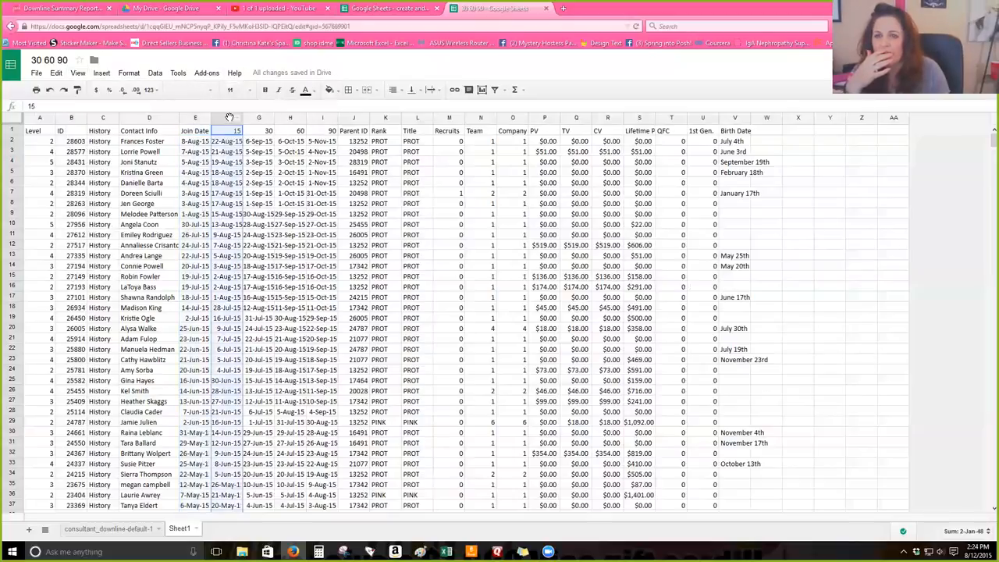
Fill the 15, 30 and 90 day columns with distinct colours, starting with orange.
click(305, 89)
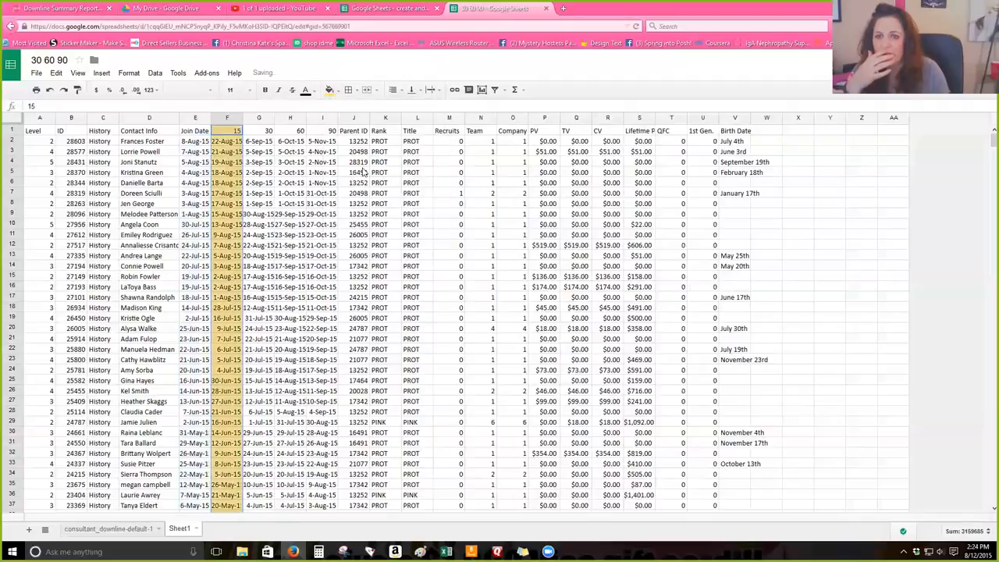
click(259, 129)
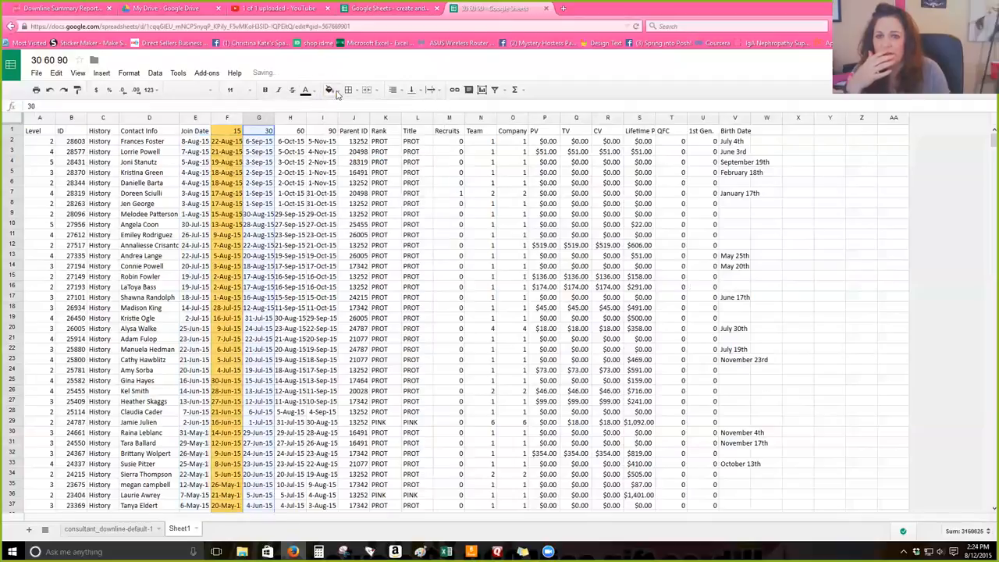
click(305, 89)
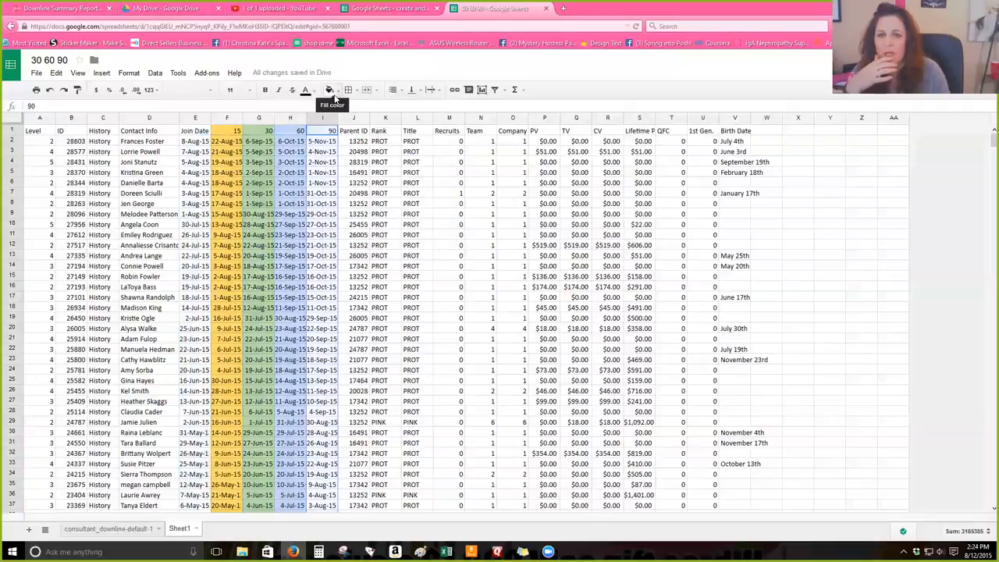
click(331, 89)
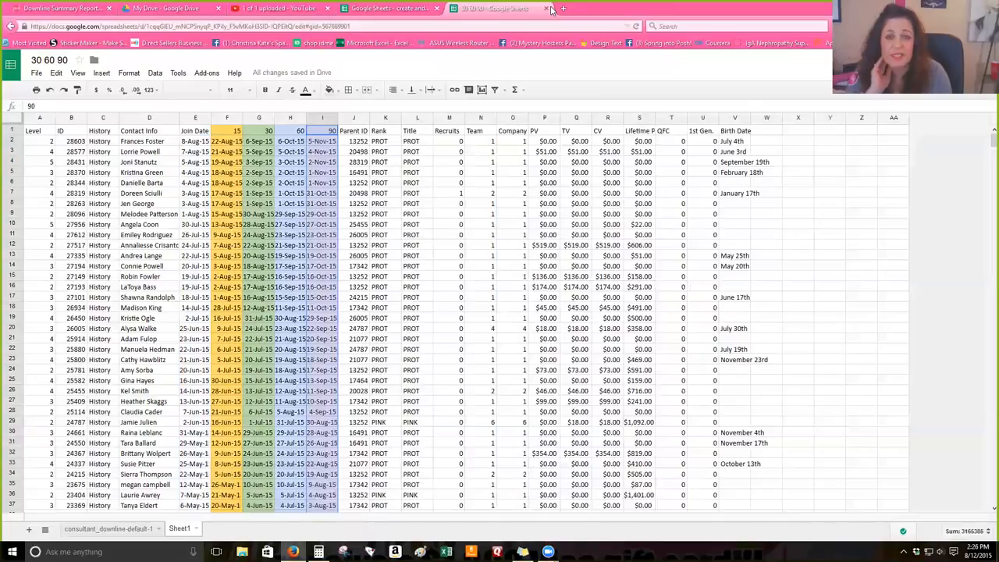
mouse_move(456, 84)
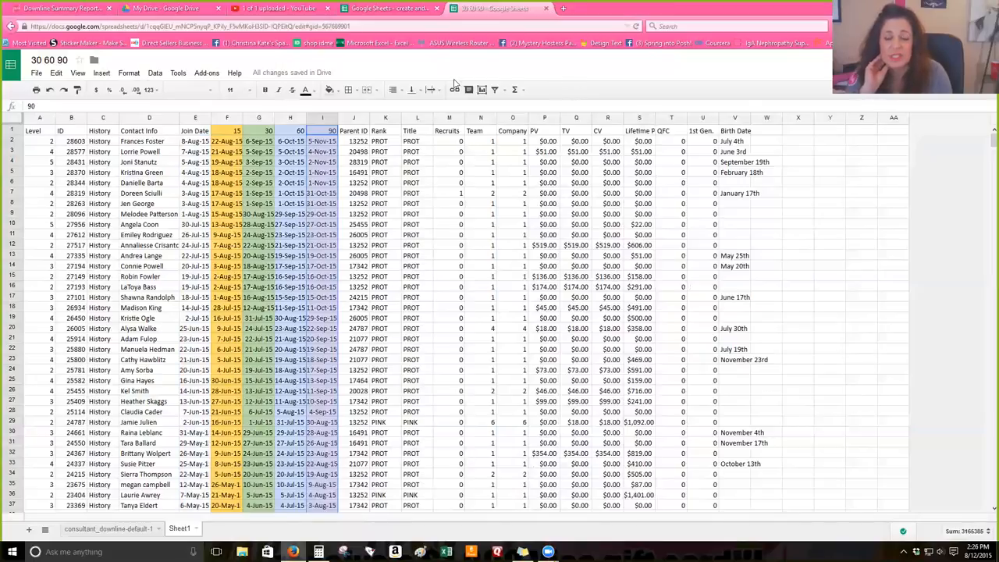